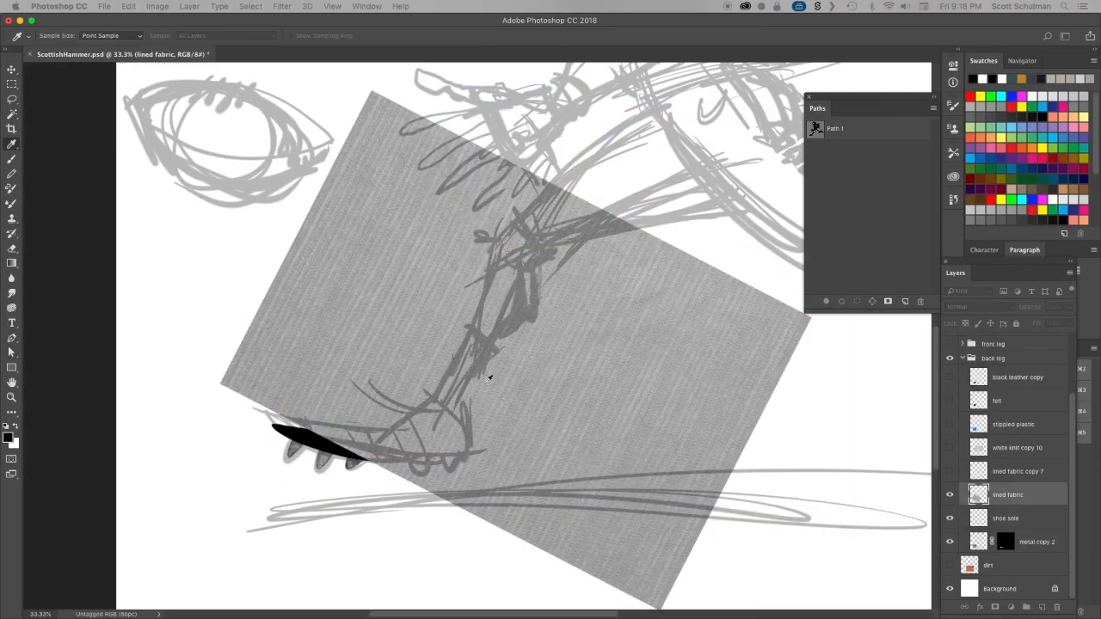
Fill the back thigh with rust orange and place the dark leather texture over the back cleat.
left_click(11, 437)
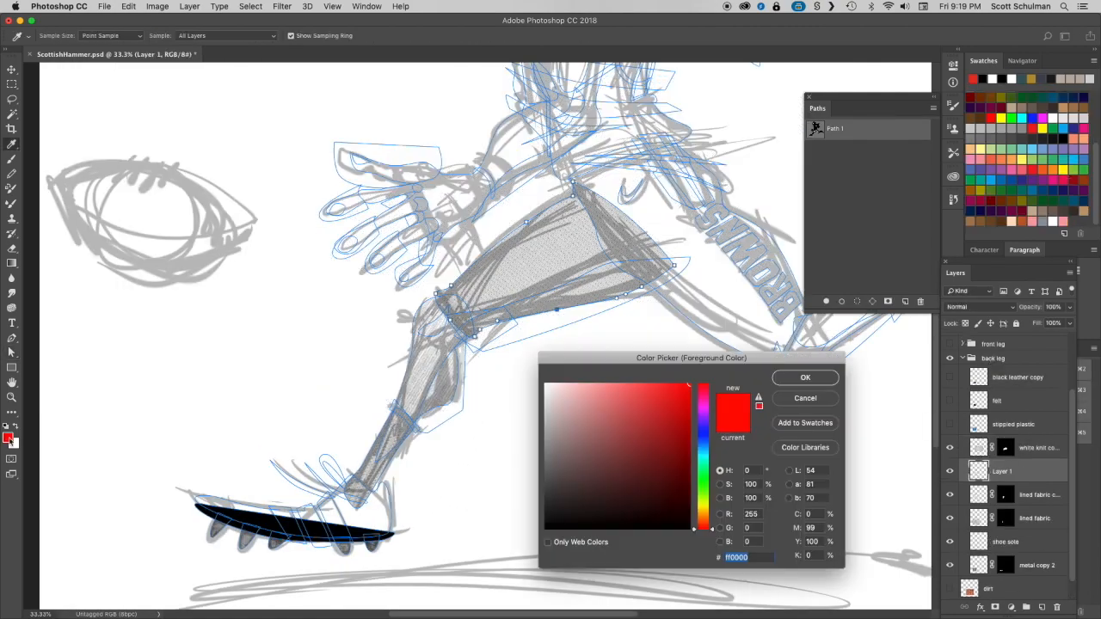
left_click(805, 378)
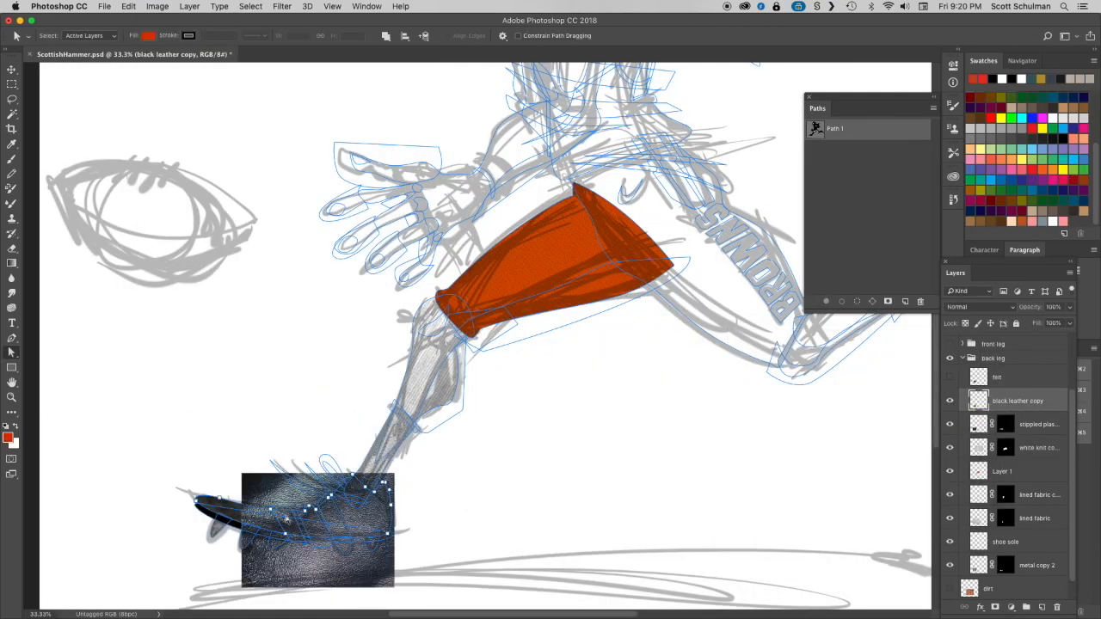
left_click(160, 6)
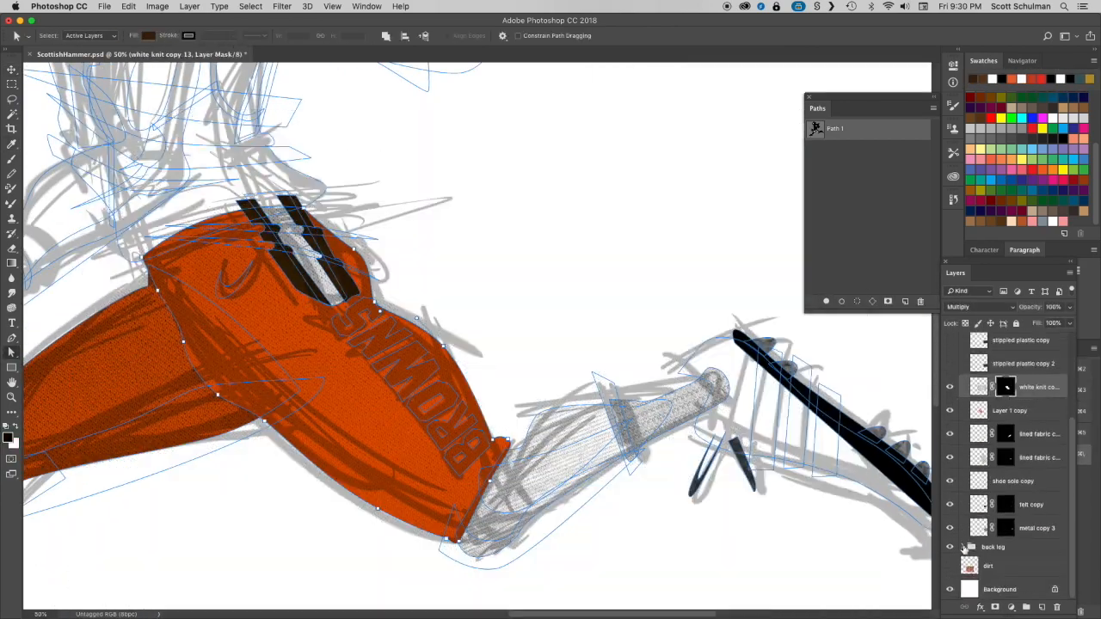
Complete the leg layers: textured BROWNS orange pants, white knit socks, black striped cleats.
left_click(158, 6)
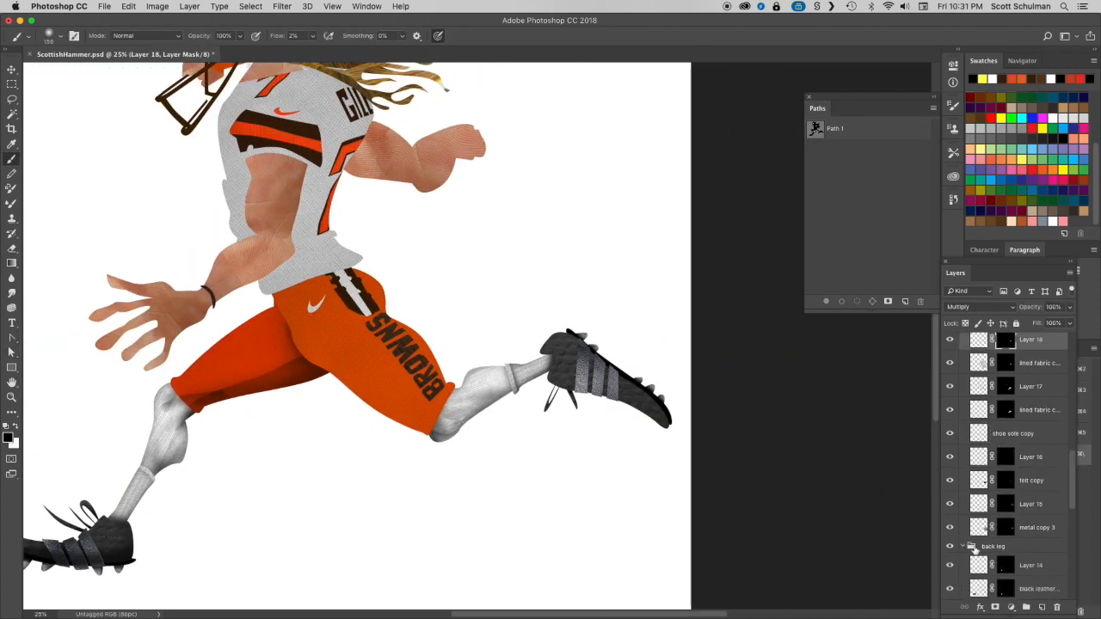
Paint a soft low-flow Multiply shadow under the pants and open the sock mask's options.
left_click(157, 7)
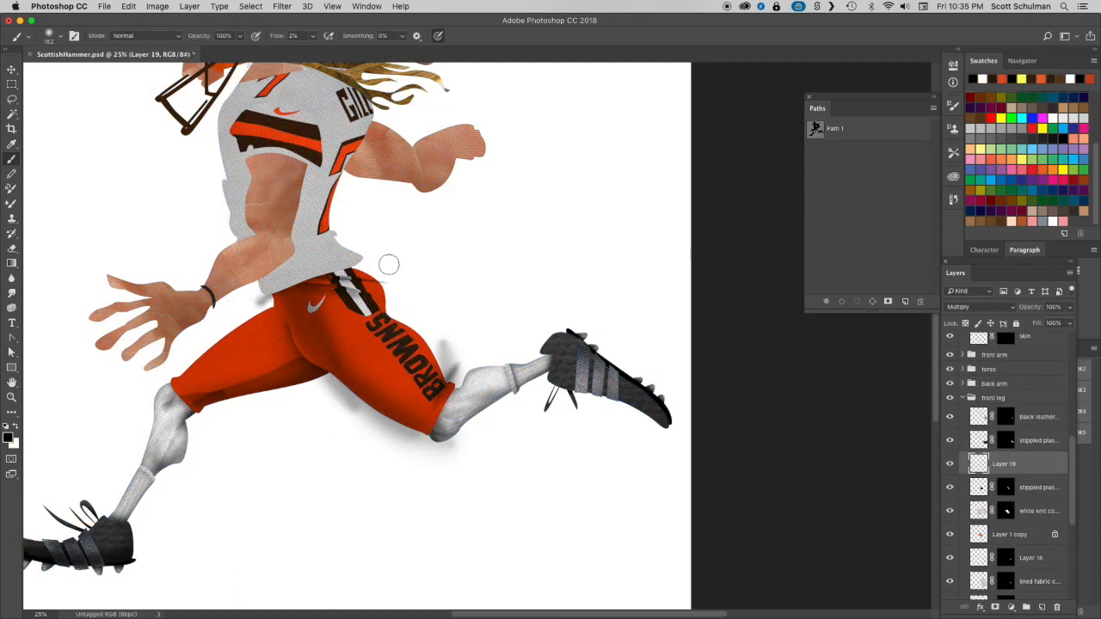
right_click(1017, 510)
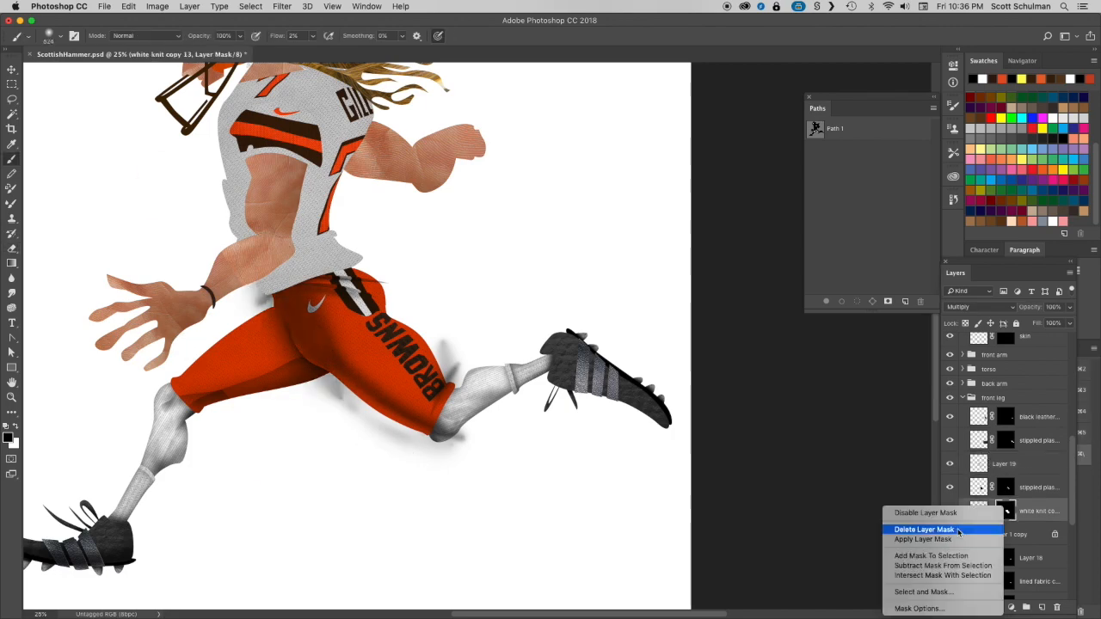